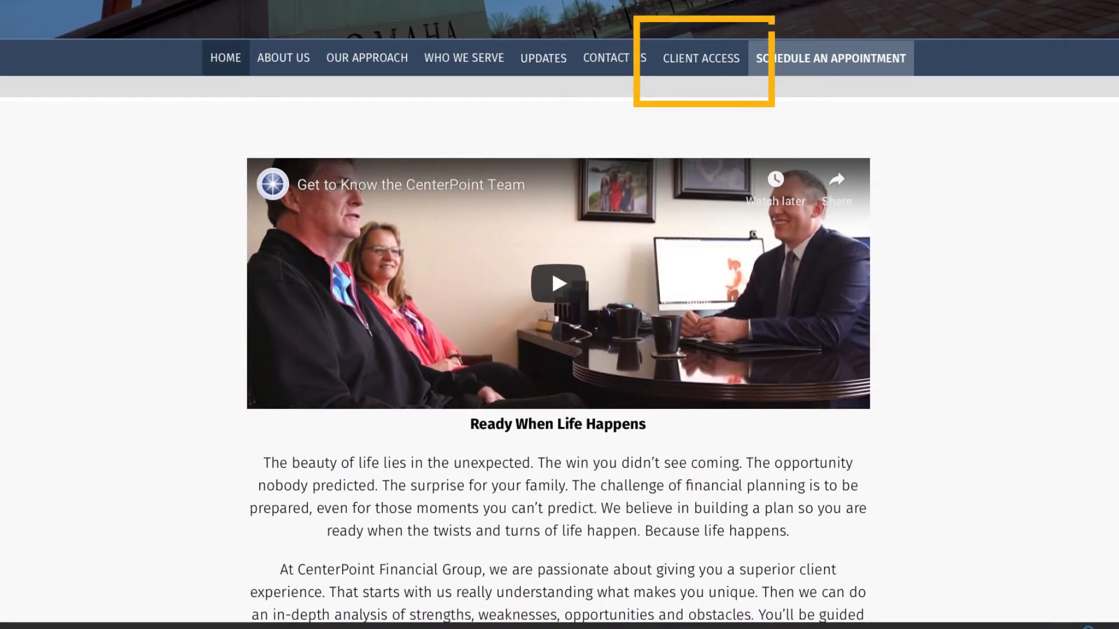
Go to the Client Access area from the CenterPoint Financial navigation bar
{"action": "left_click", "coordinate": [701, 58]}
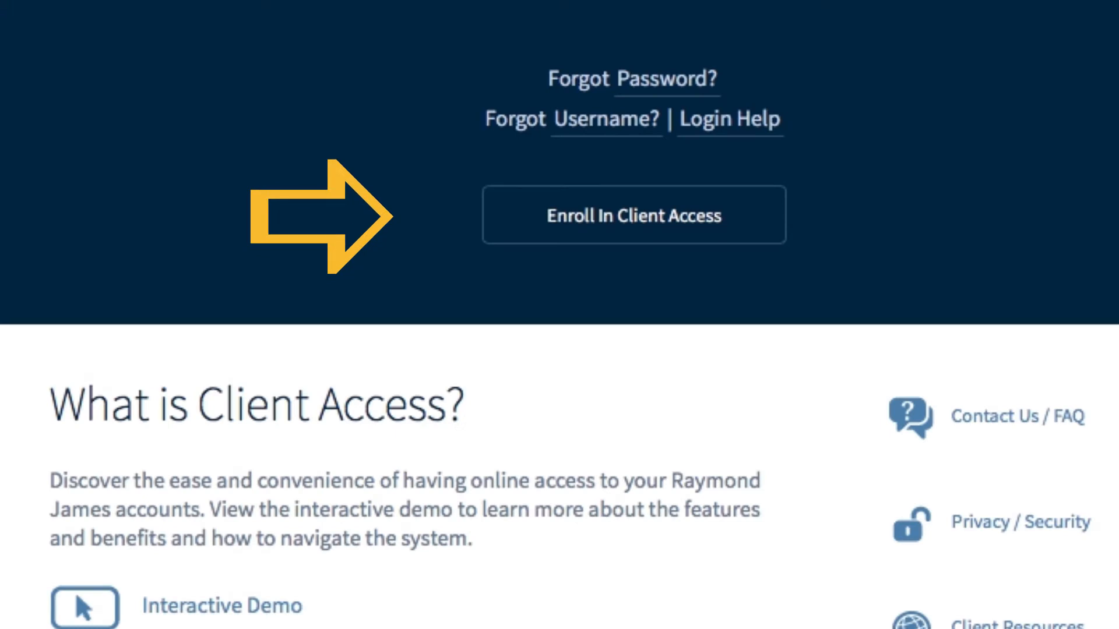
Start Client Access enrollment instead of logging in
{"action": "left_click", "coordinate": [633, 214]}
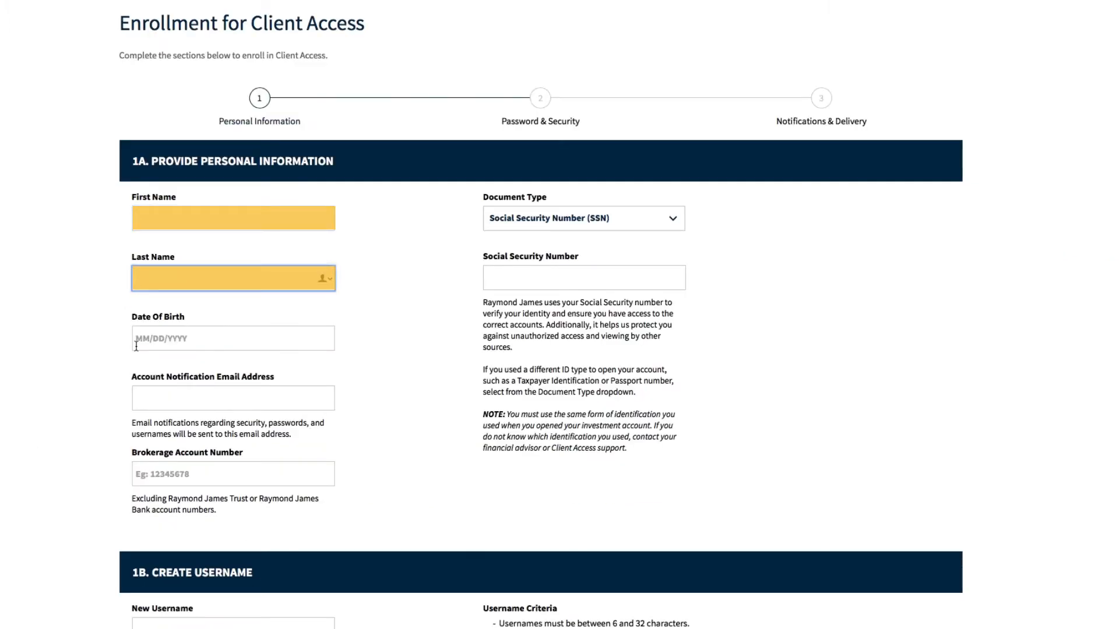
Enter date of birth and notification email, agree to the terms, and continue to password and security
{"action": "left_click", "coordinate": [233, 338]}
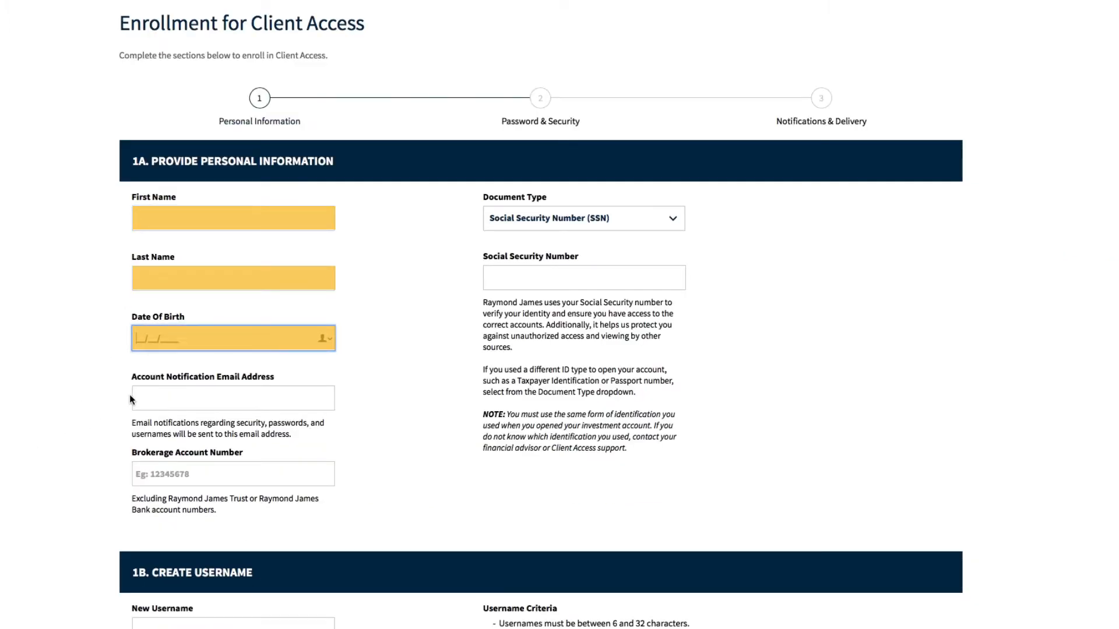
{"action": "left_click", "coordinate": [233, 398]}
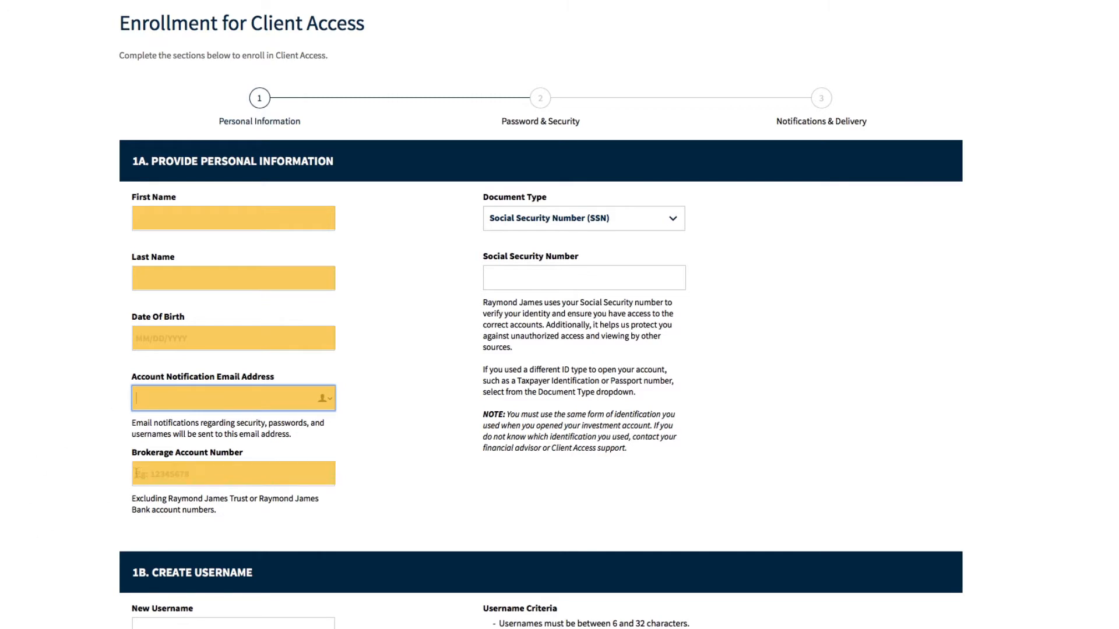
{"action": "scroll", "scroll_direction": "down", "scroll_amount": 3}
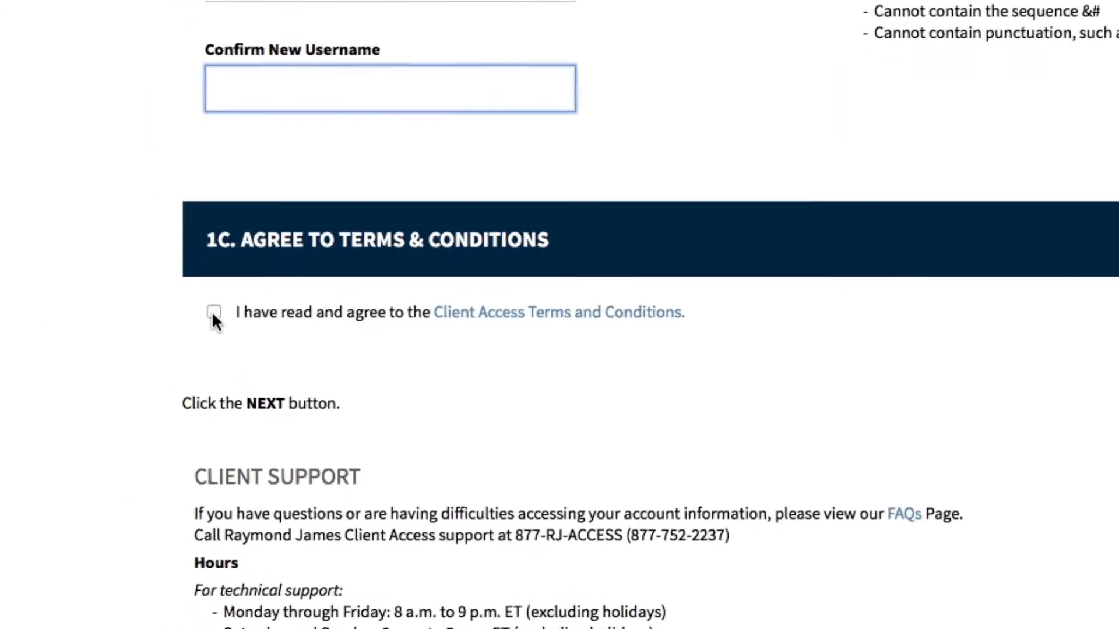
{"action": "left_click", "coordinate": [214, 313]}
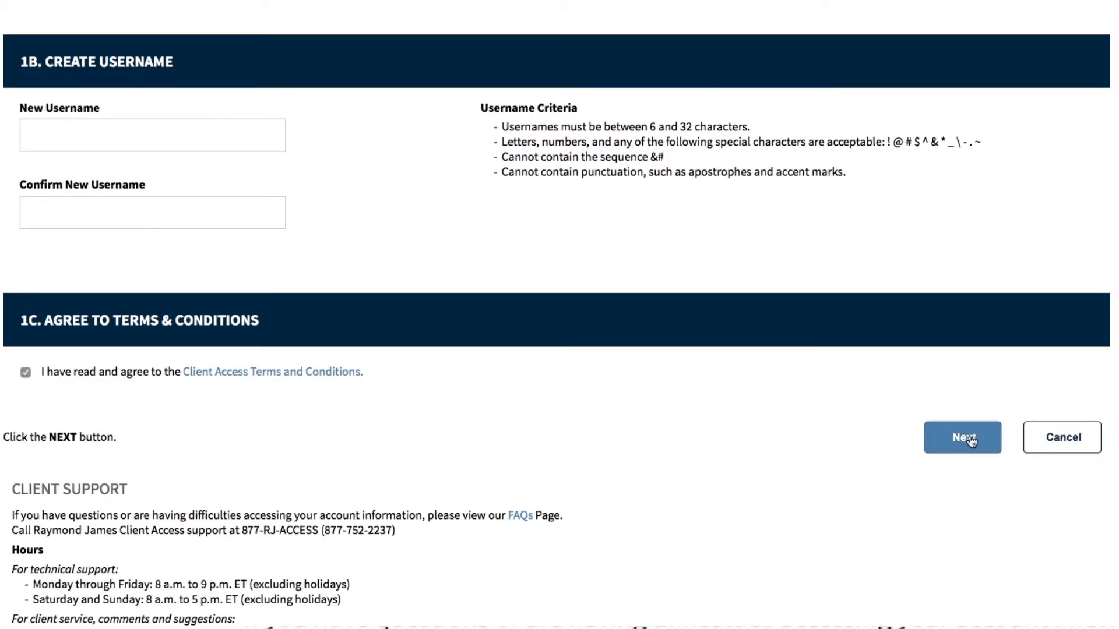
{"action": "left_click", "coordinate": [961, 437]}
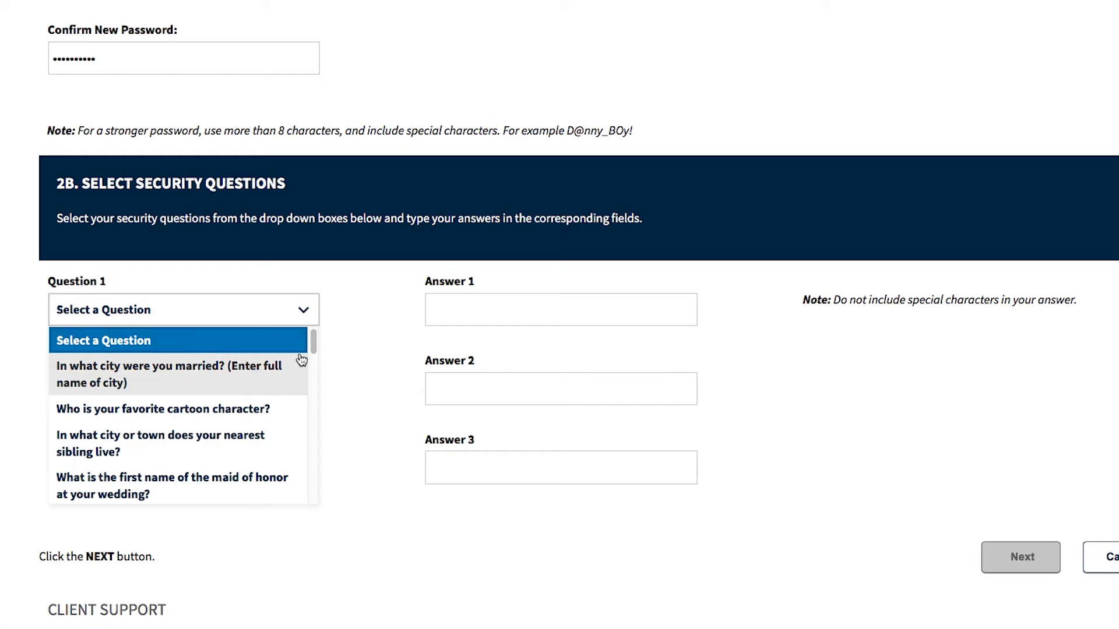
Answer the first security question and choose the second security question
{"action": "type", "text": "••"}
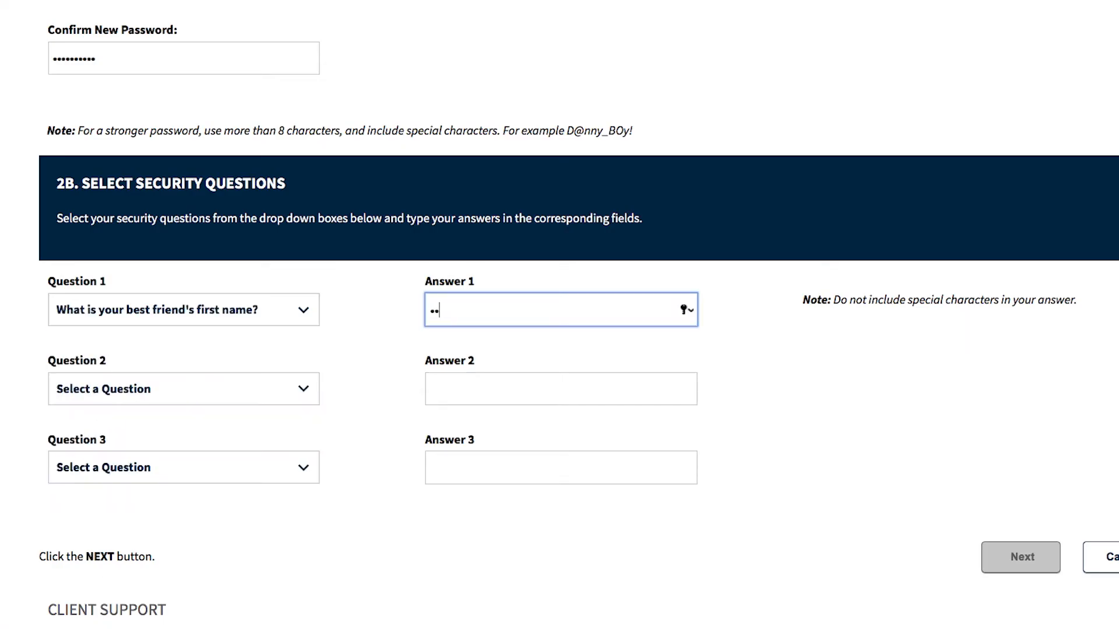
{"action": "left_click", "coordinate": [183, 390]}
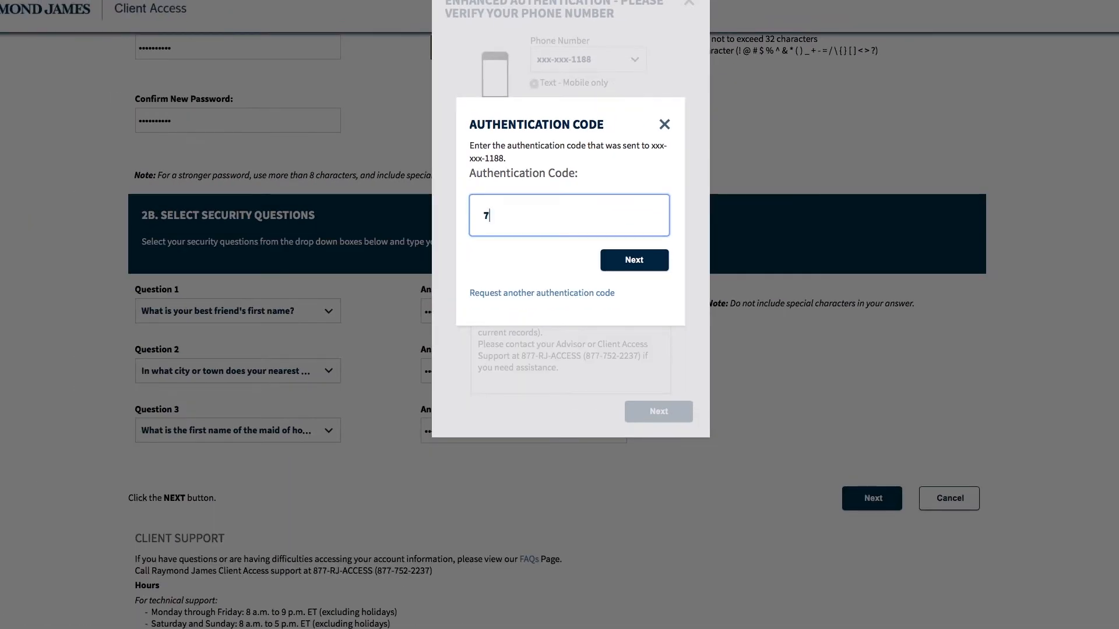
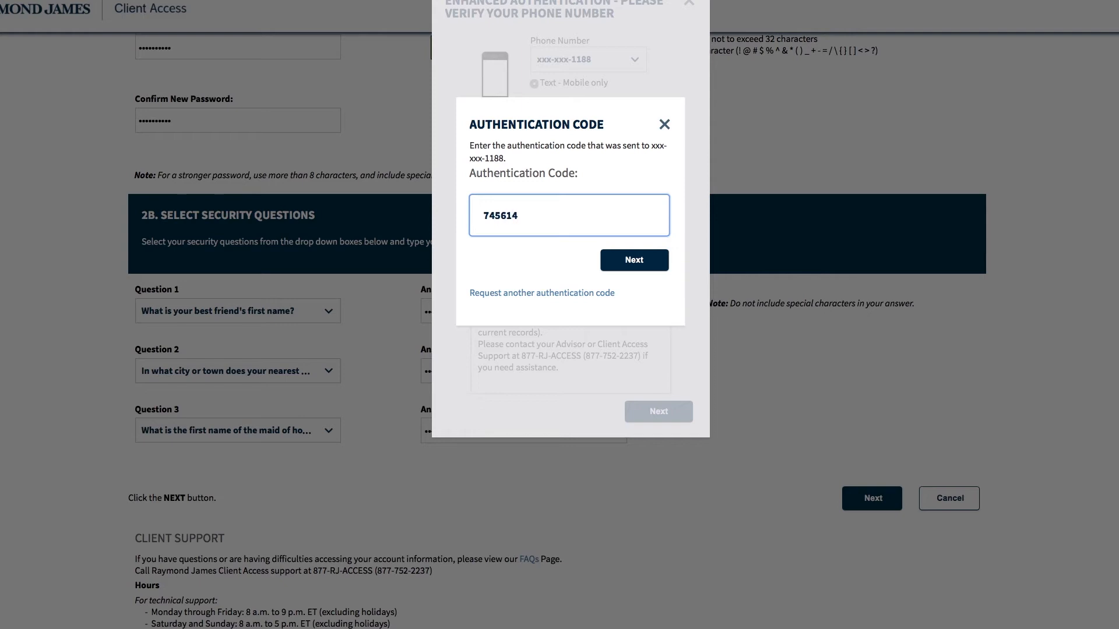
{"action": "left_click", "coordinate": [633, 260]}
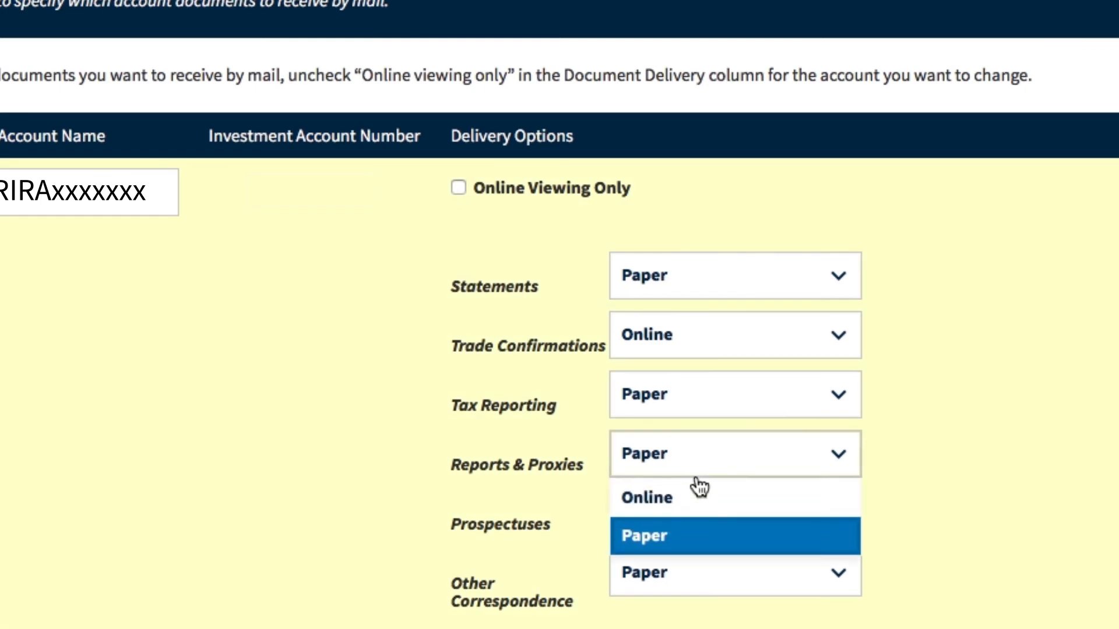
Set Reports & Proxies delivery to Paper and finish enrollment, reaching My Accounts Summary
{"action": "left_click", "coordinate": [644, 498]}
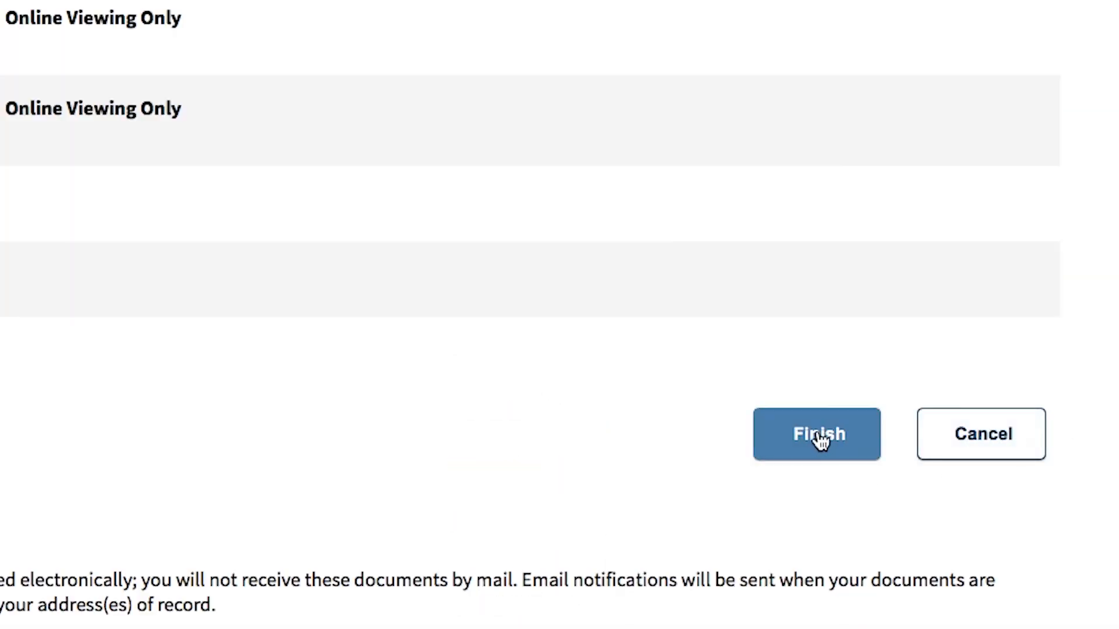
{"action": "left_click", "coordinate": [816, 434]}
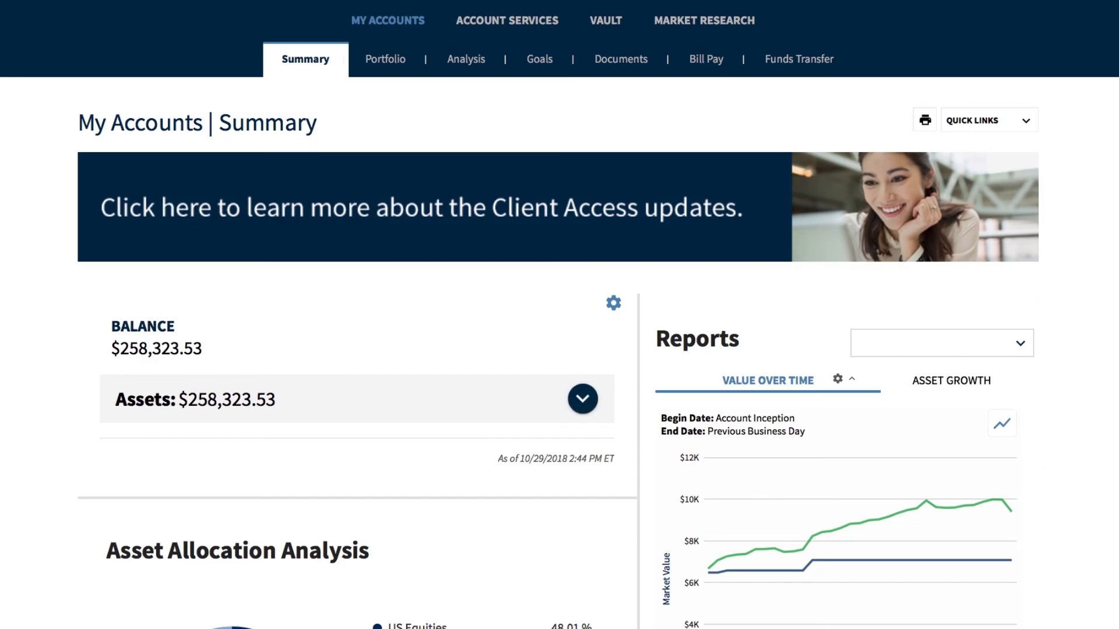